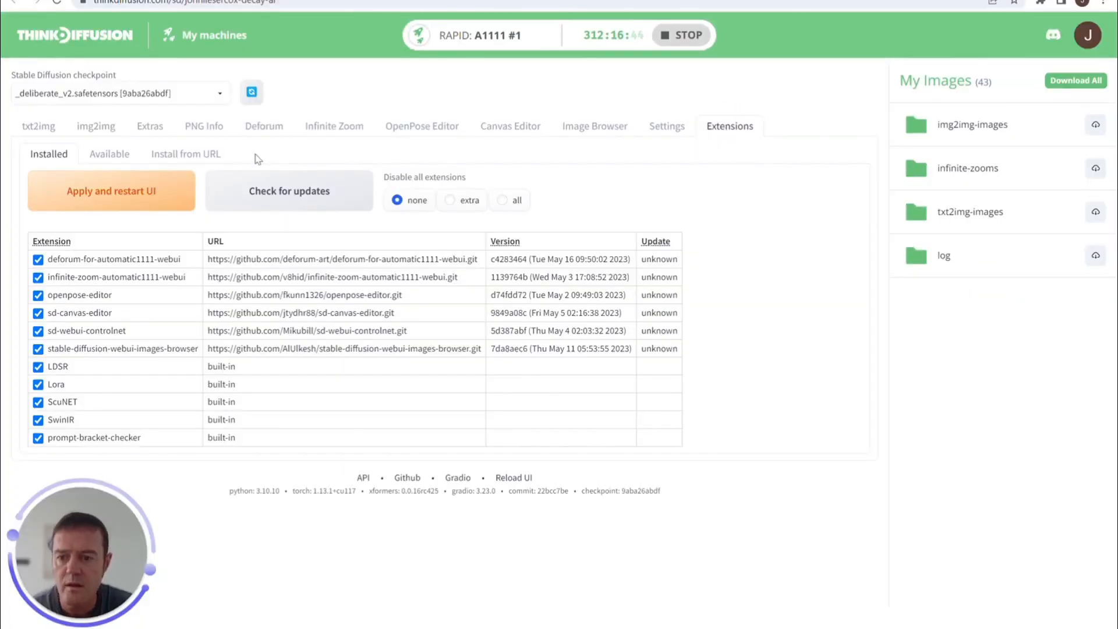
left_click(185, 153)
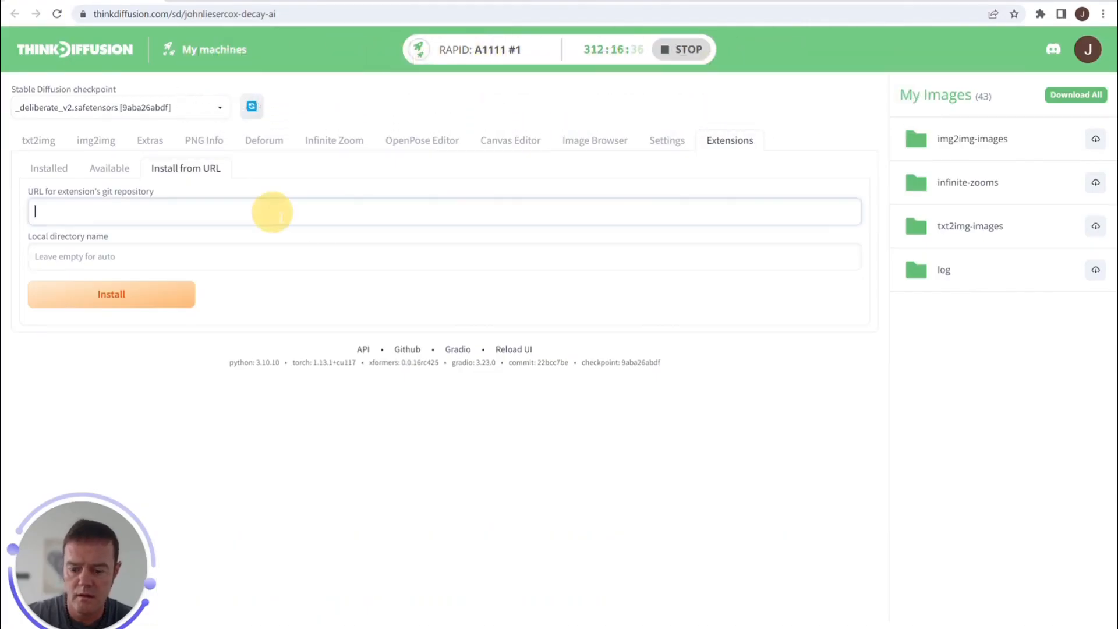
type("https://github.com/v8hid/infinite-zoom-automatic1111-webui")
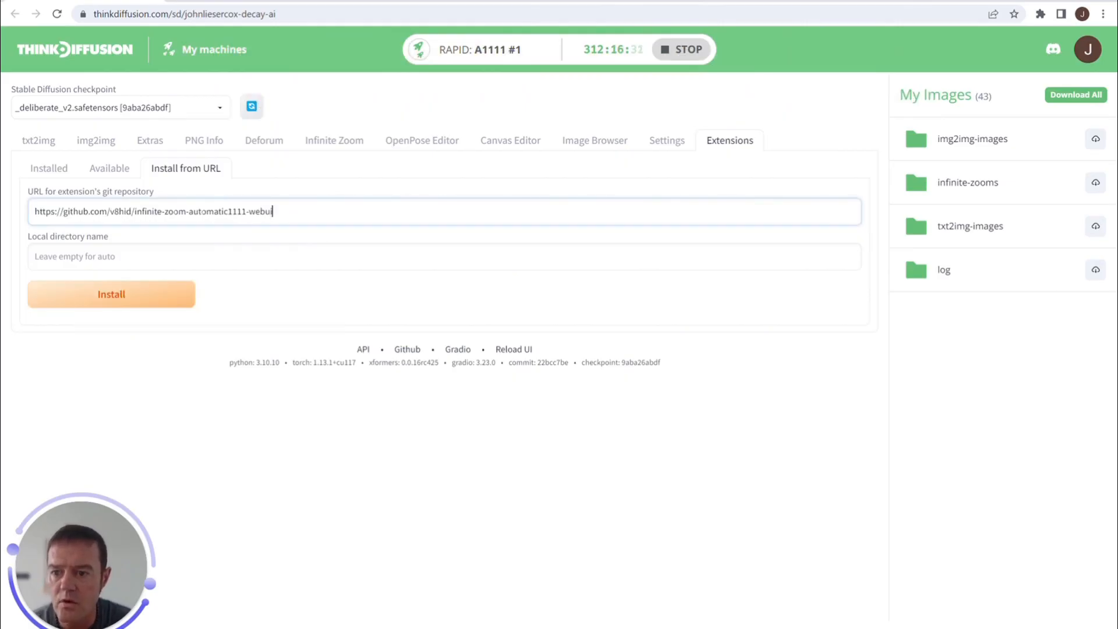
left_click(49, 168)
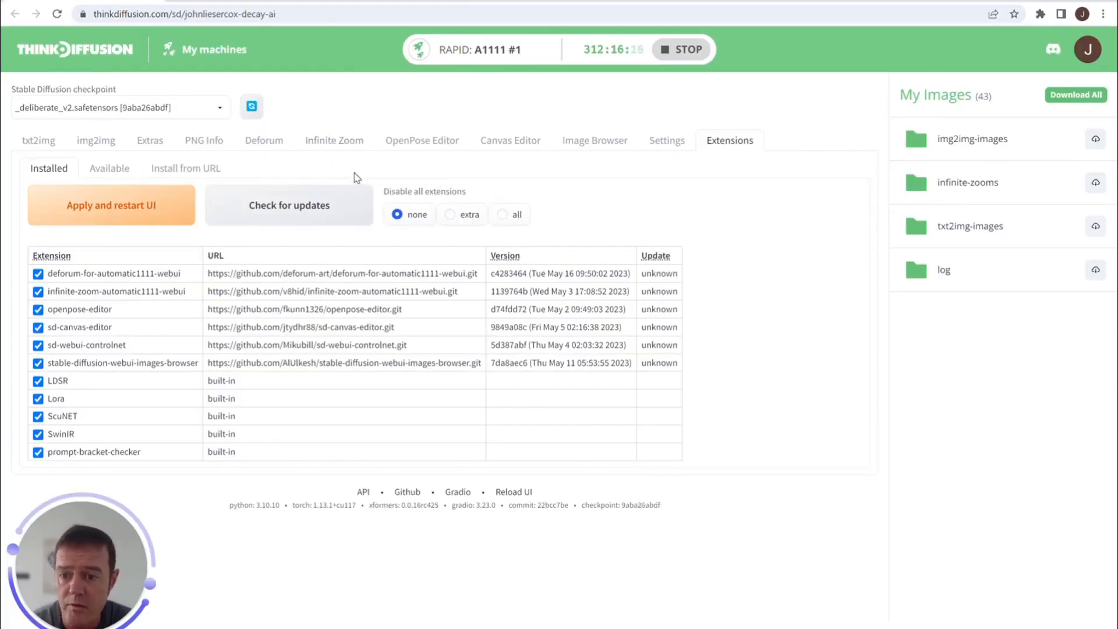
In Infinite Zoom, clear the default waterfall prompts and set total video length to 18
left_click(334, 140)
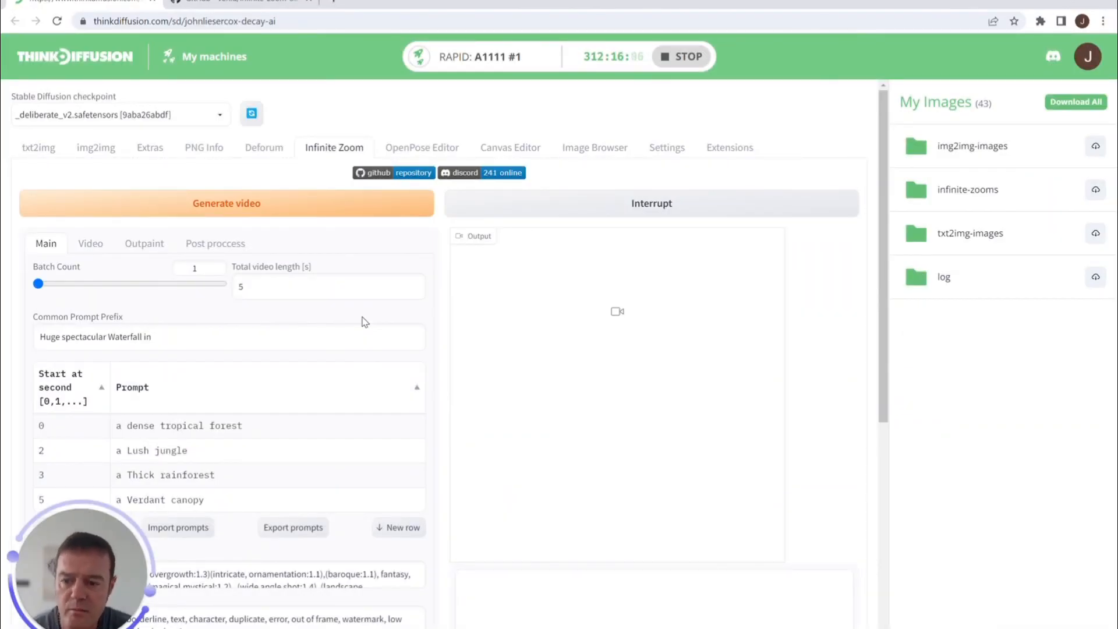
scroll("down", 3)
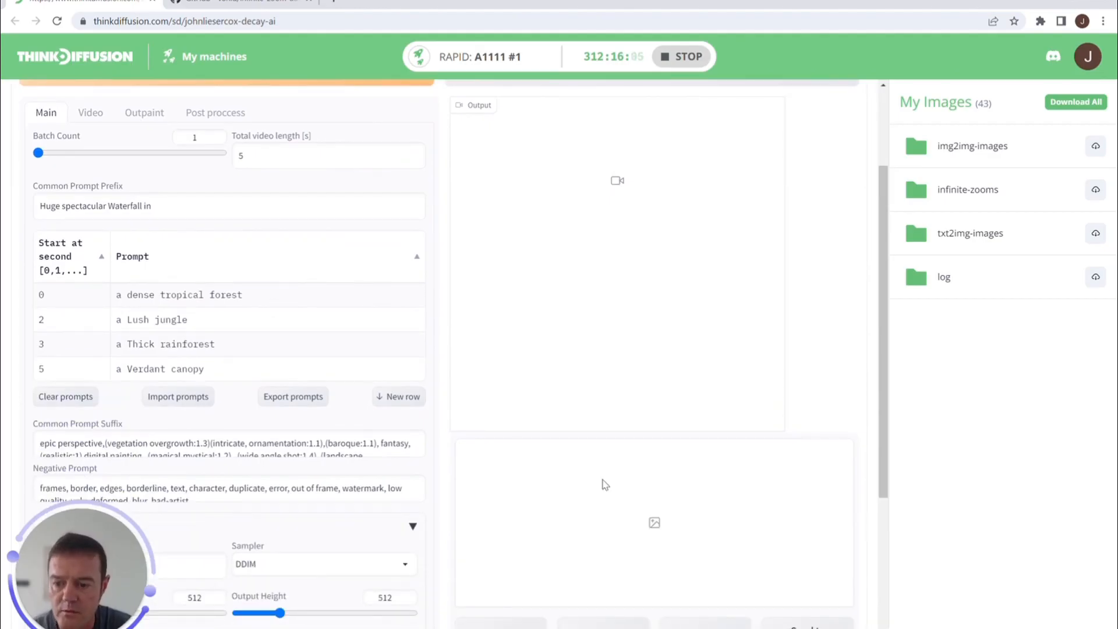
mouse_move(75, 293)
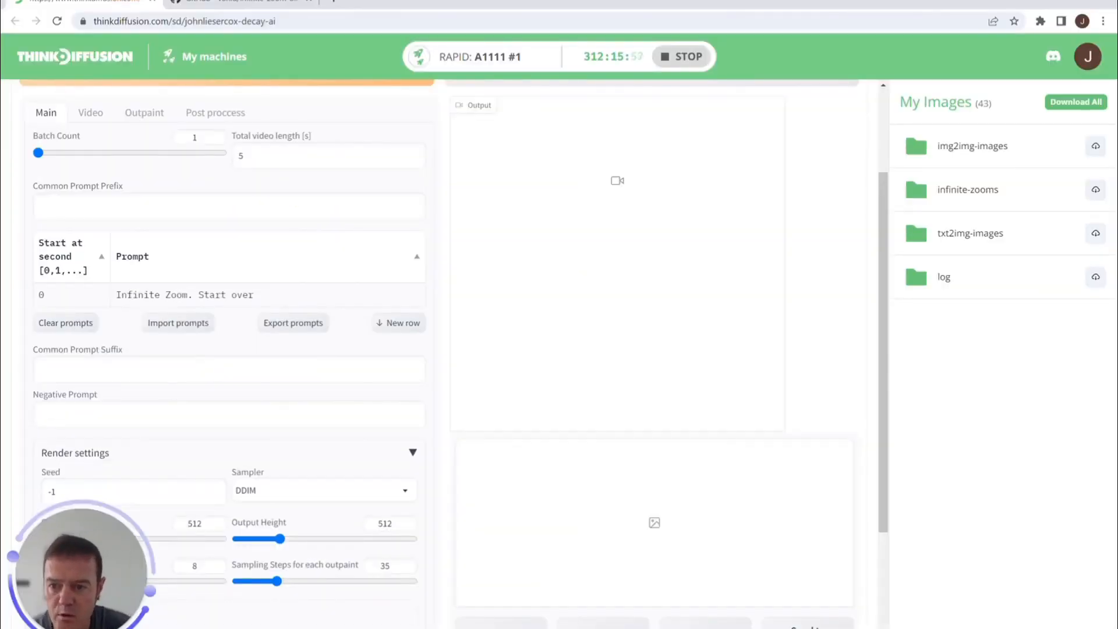
mouse_move(177, 244)
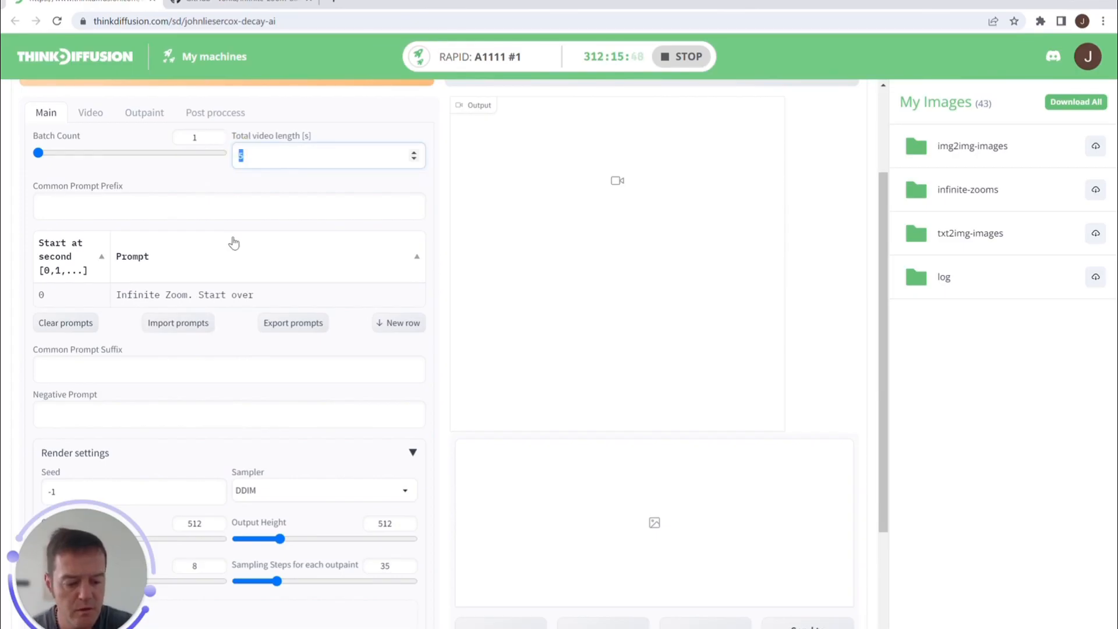
type("18")
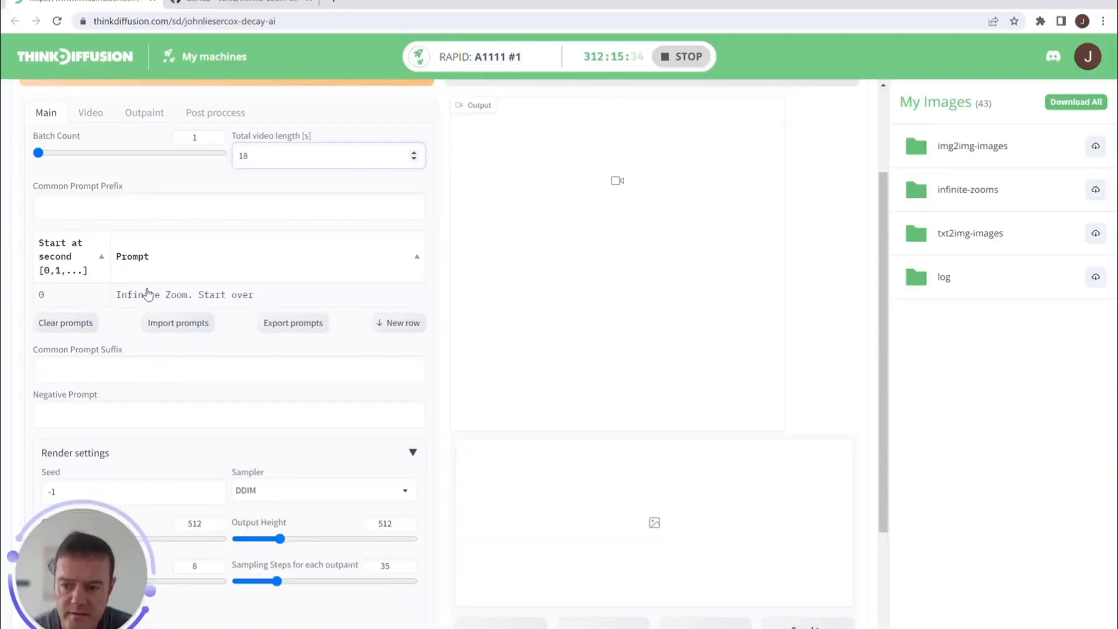
left_click(328, 156)
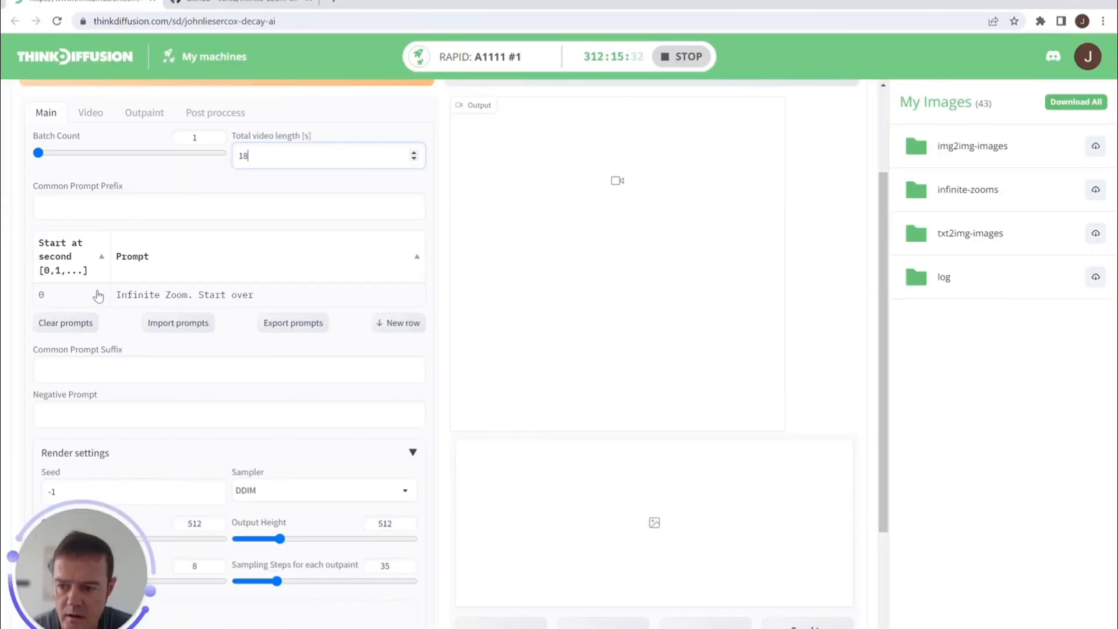
mouse_move(397, 322)
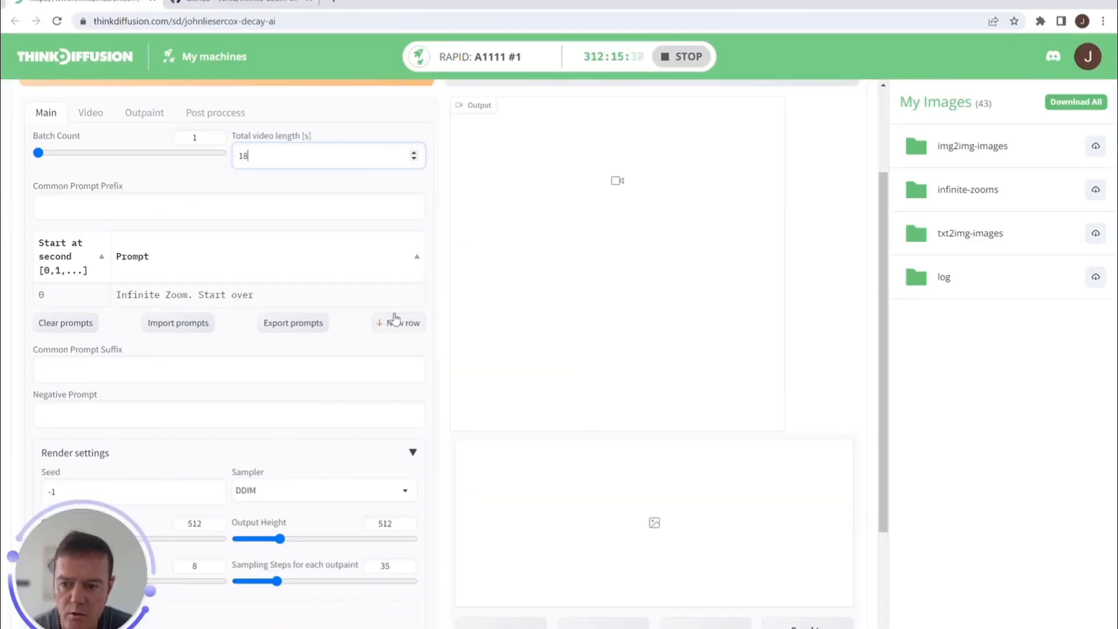
mouse_move(77, 333)
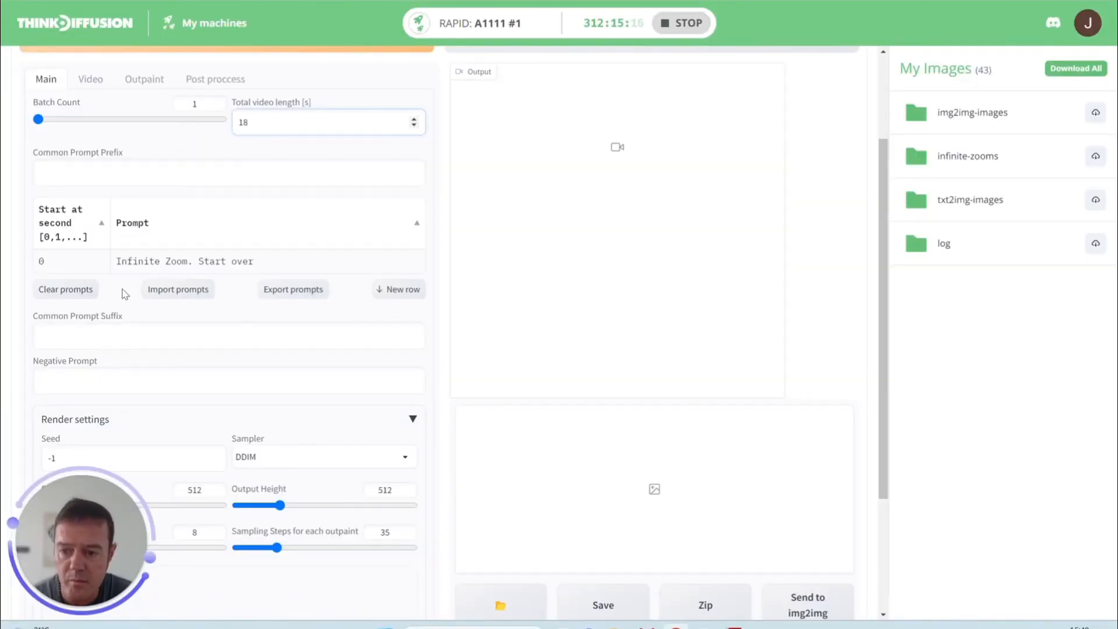
left_click(321, 121)
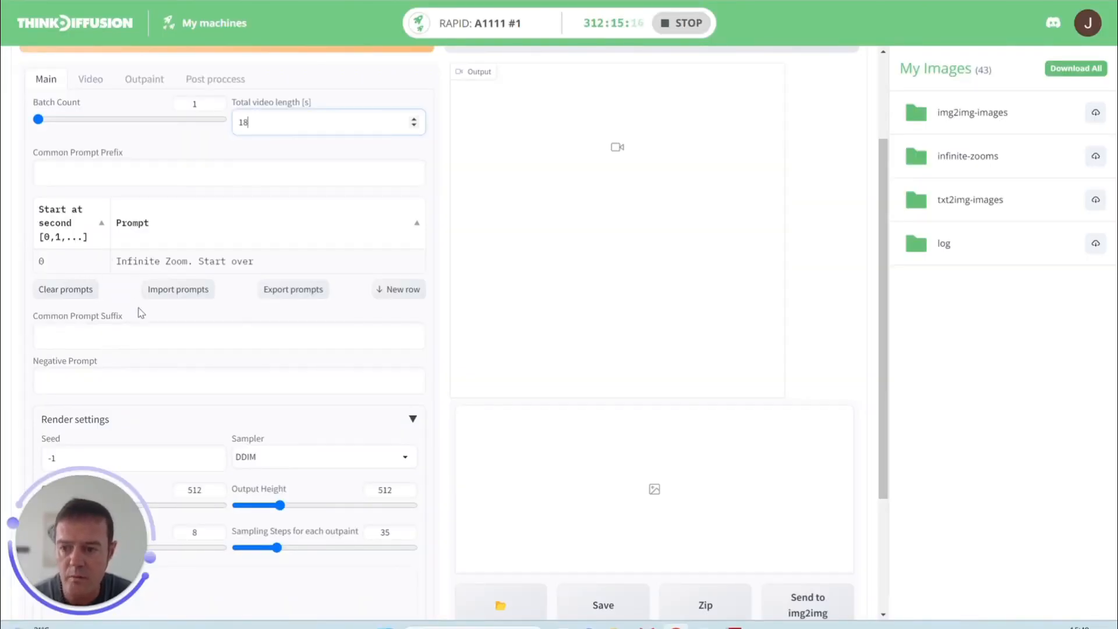
mouse_move(191, 311)
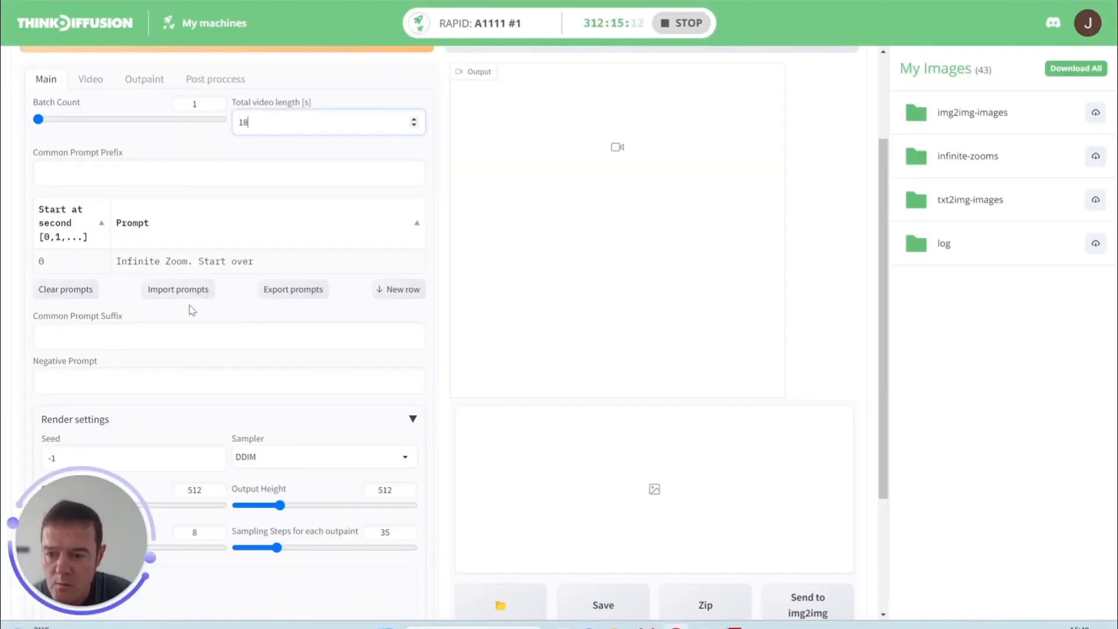
Set render settings to DPM++ 2S a Karras, guidance scale 11, 50 sampling steps
scroll("down", 3)
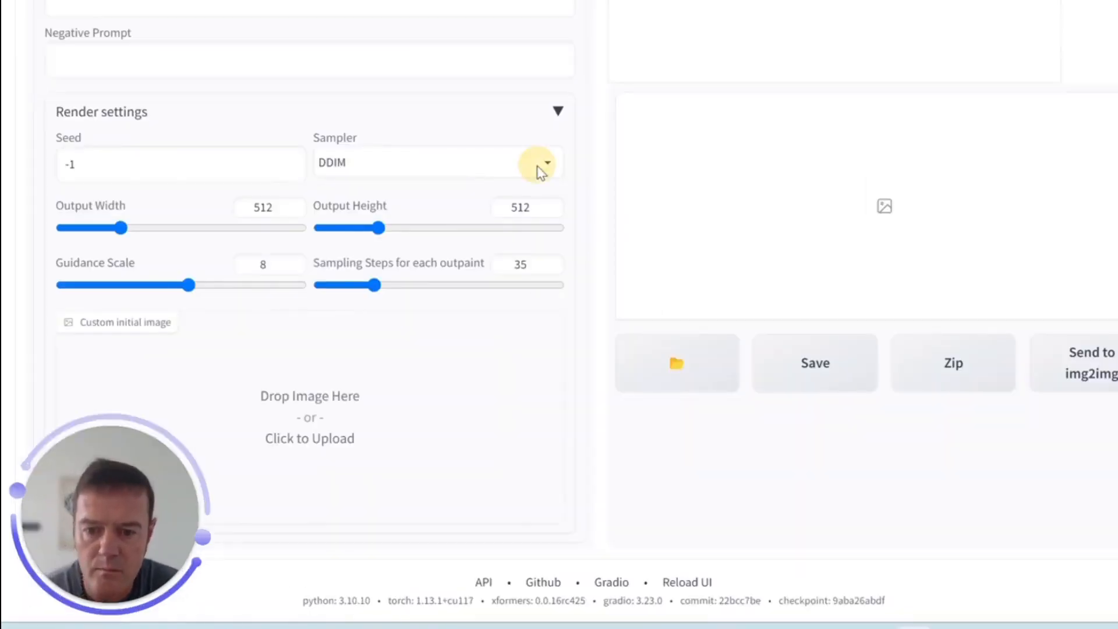
left_click(547, 163)
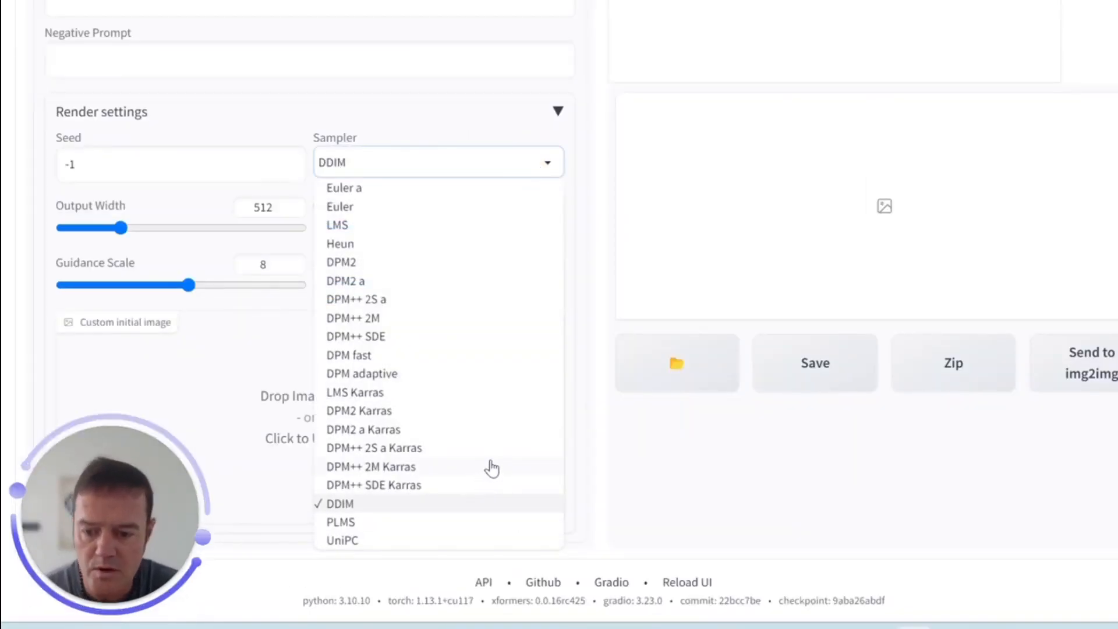
mouse_move(391, 451)
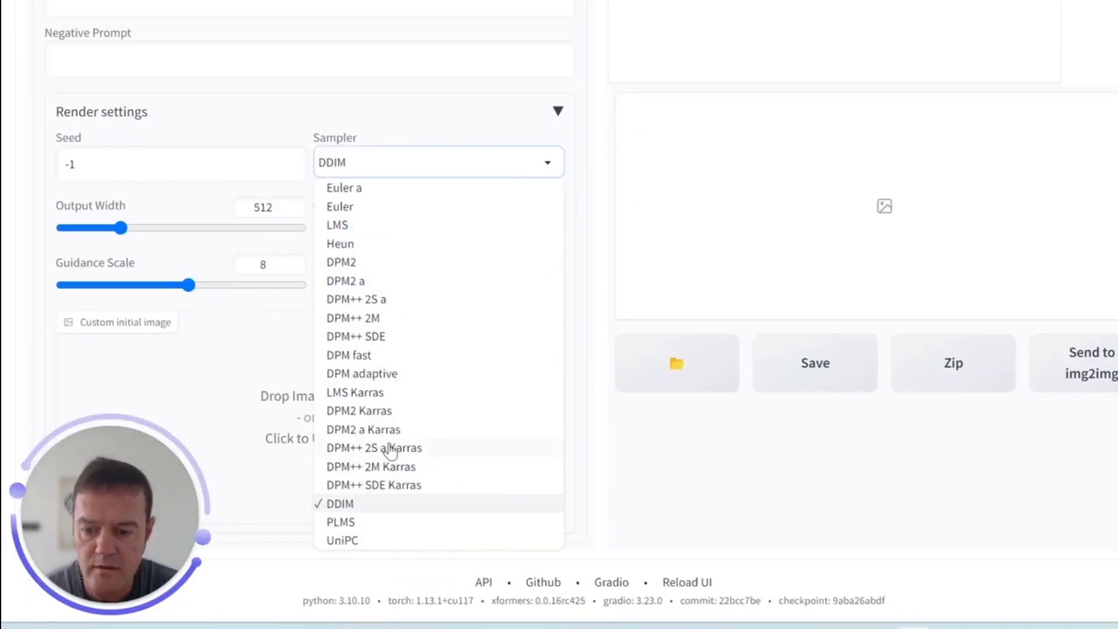
left_click(374, 447)
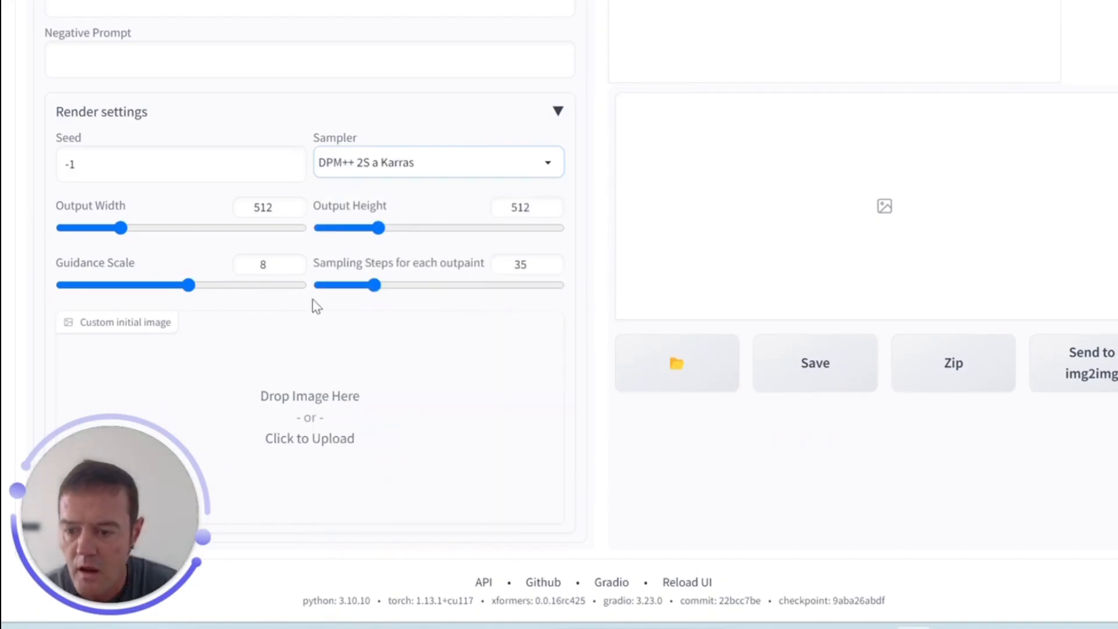
left_click(263, 264)
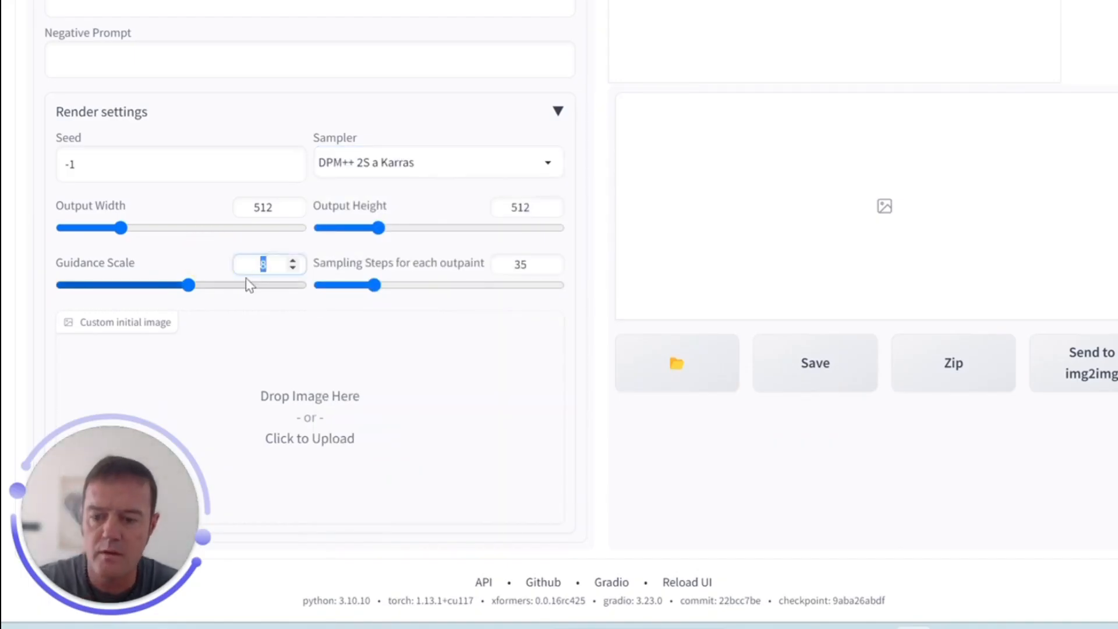
left_click_drag(188, 285, 238, 284)
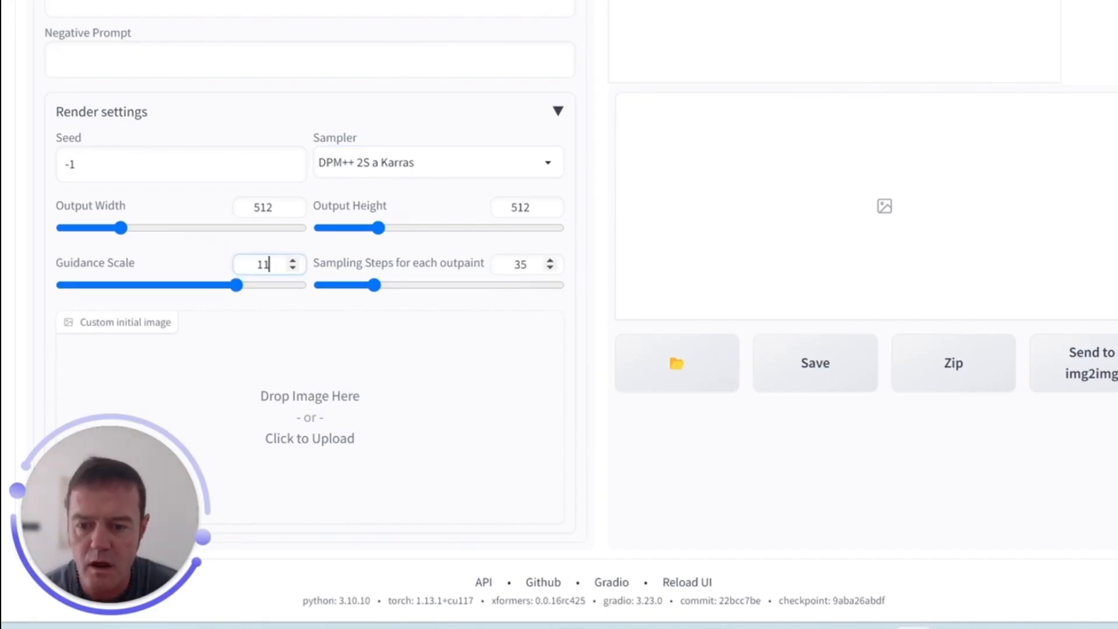
left_click(521, 264)
type("50")
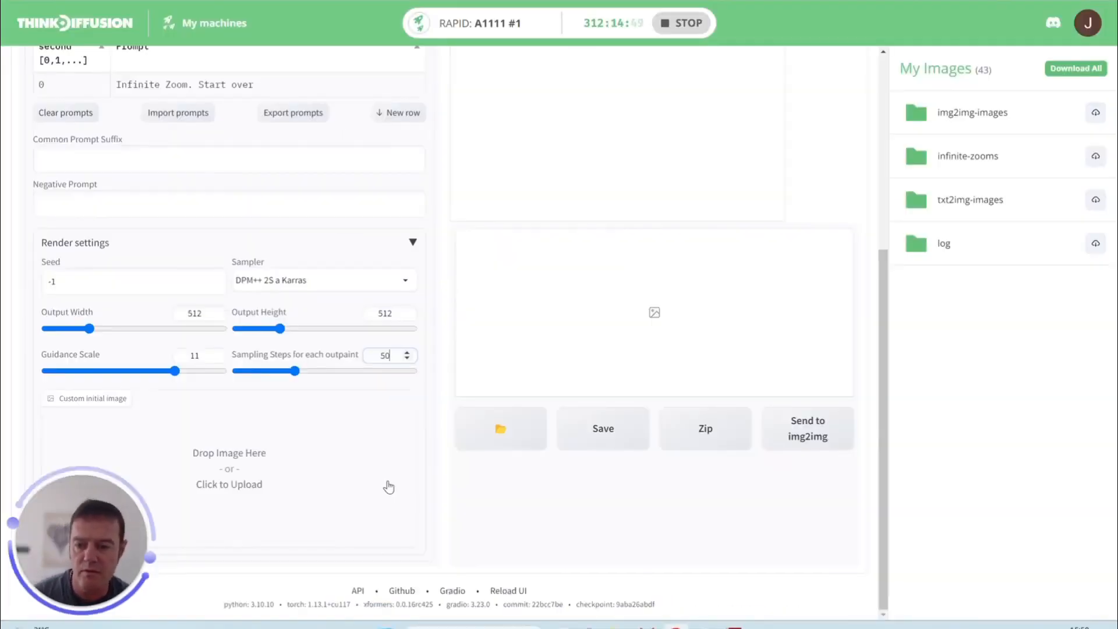
mouse_move(261, 421)
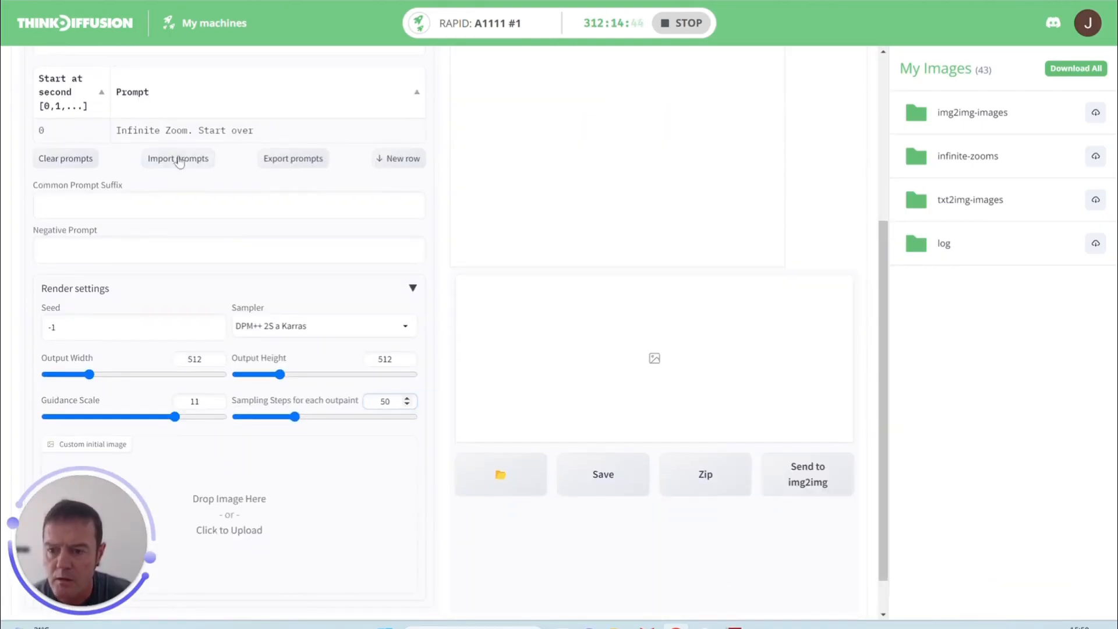
left_click(178, 159)
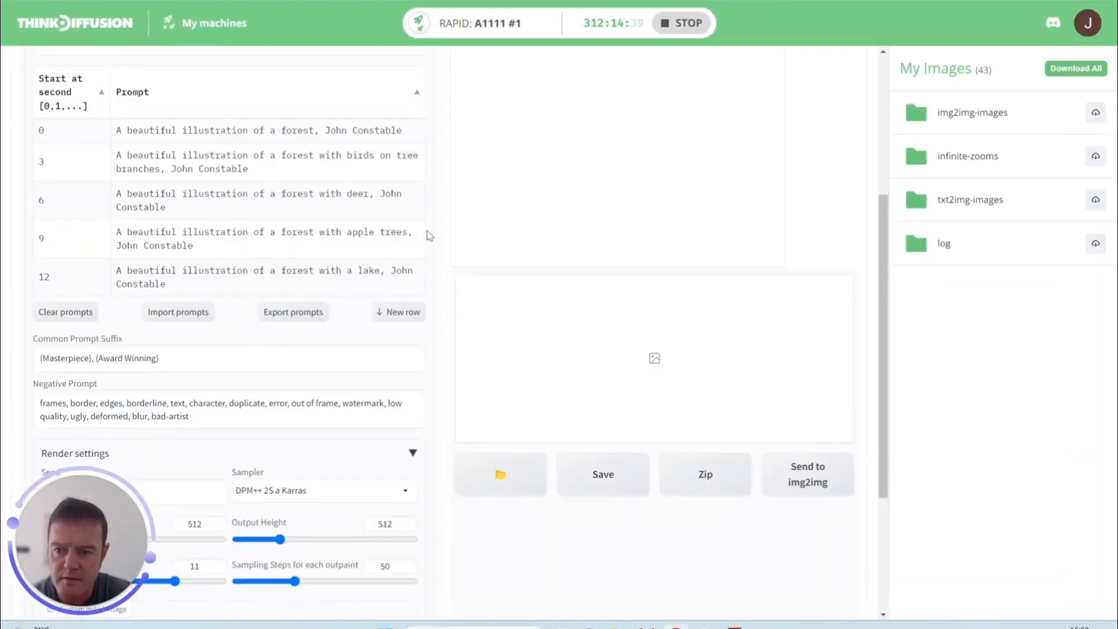
mouse_move(129, 262)
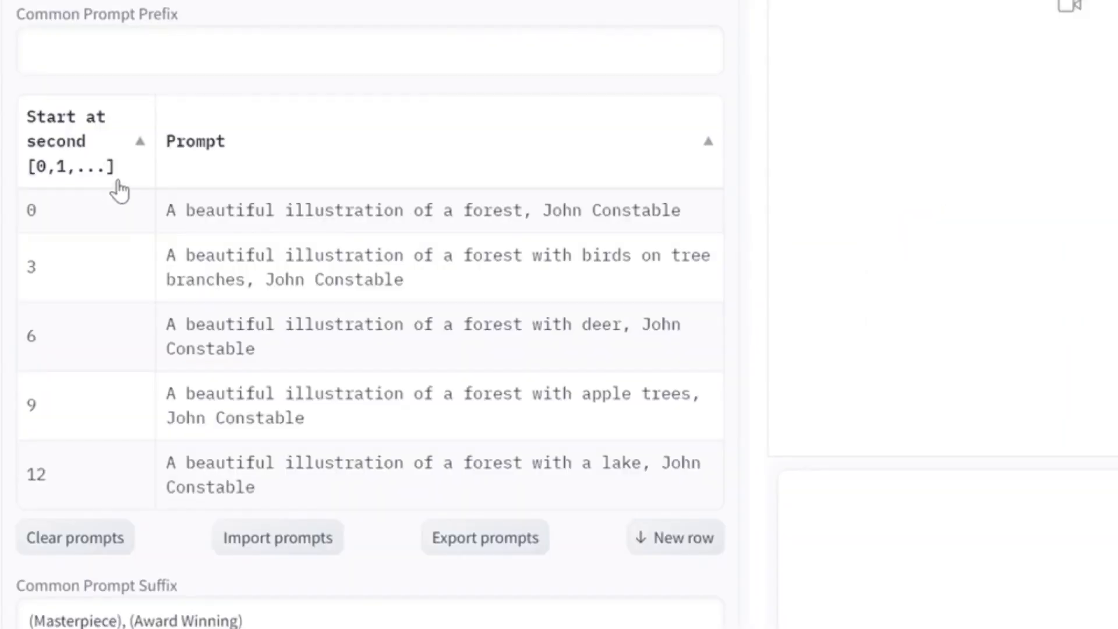
mouse_move(112, 223)
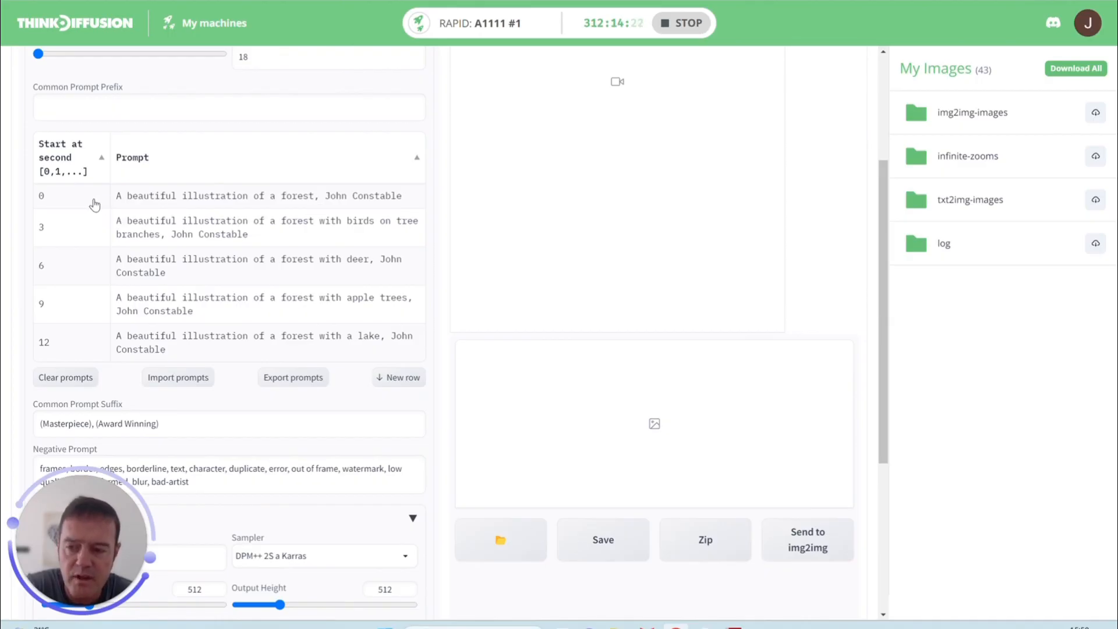
mouse_move(94, 230)
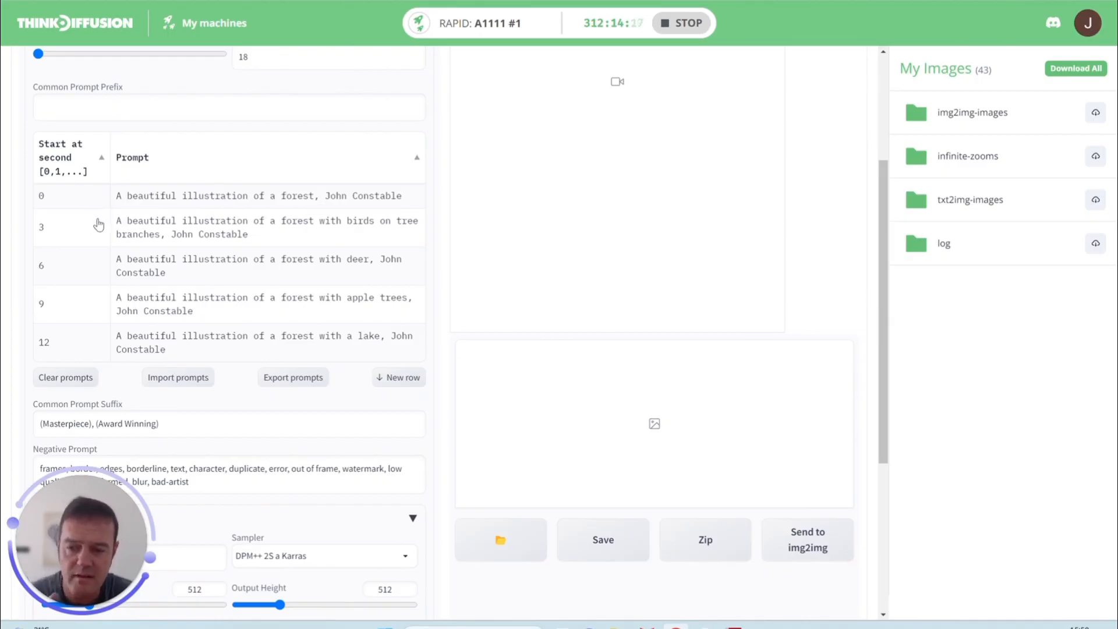
mouse_move(102, 223)
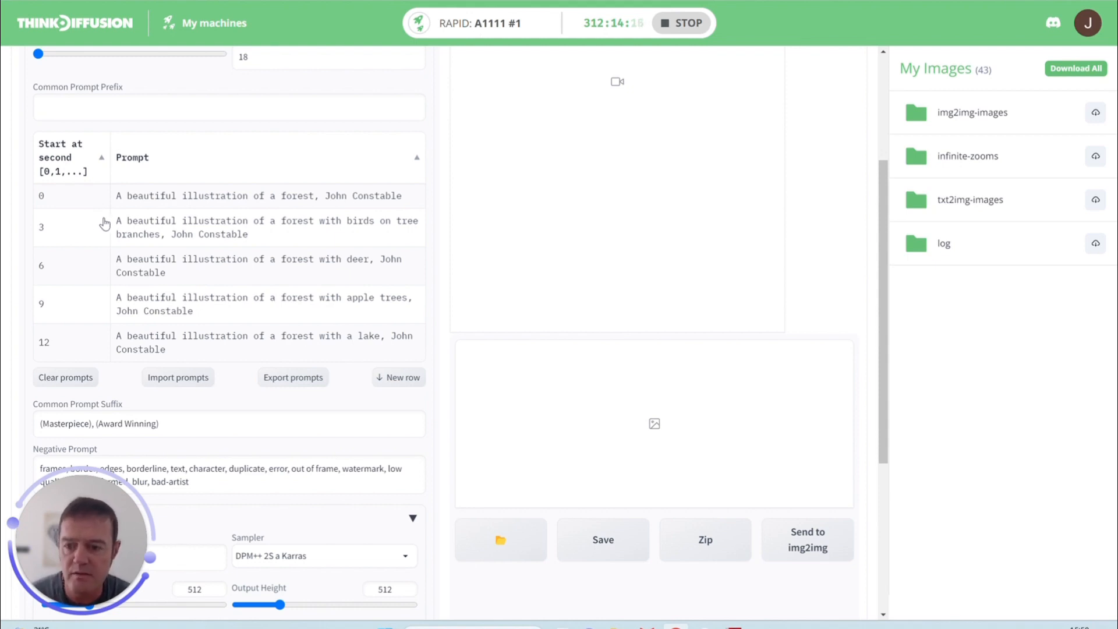
mouse_move(74, 226)
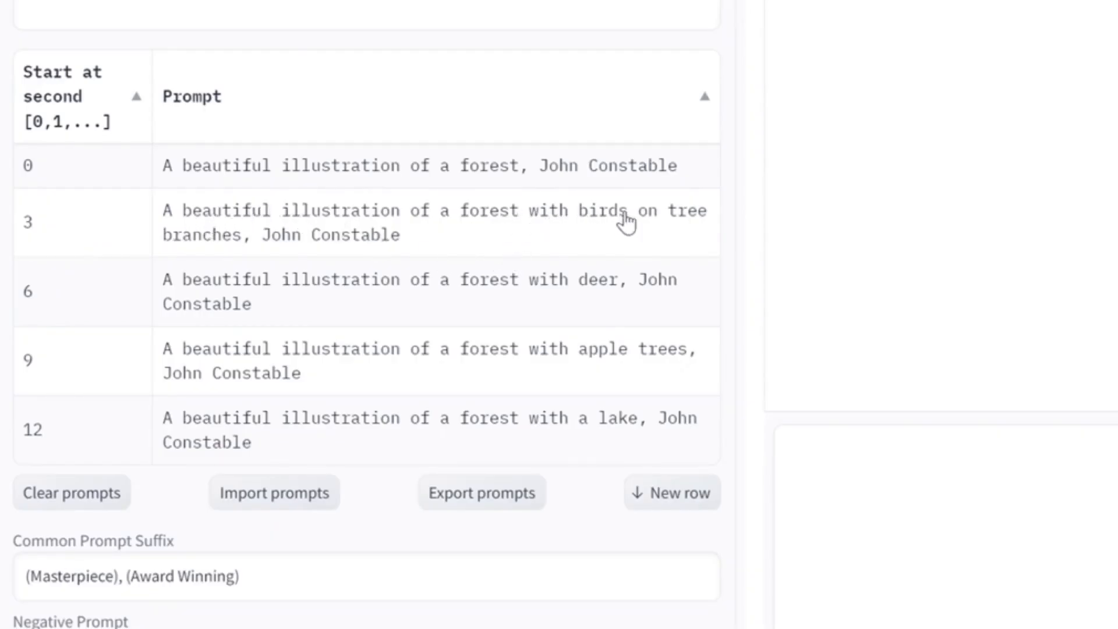
mouse_move(444, 235)
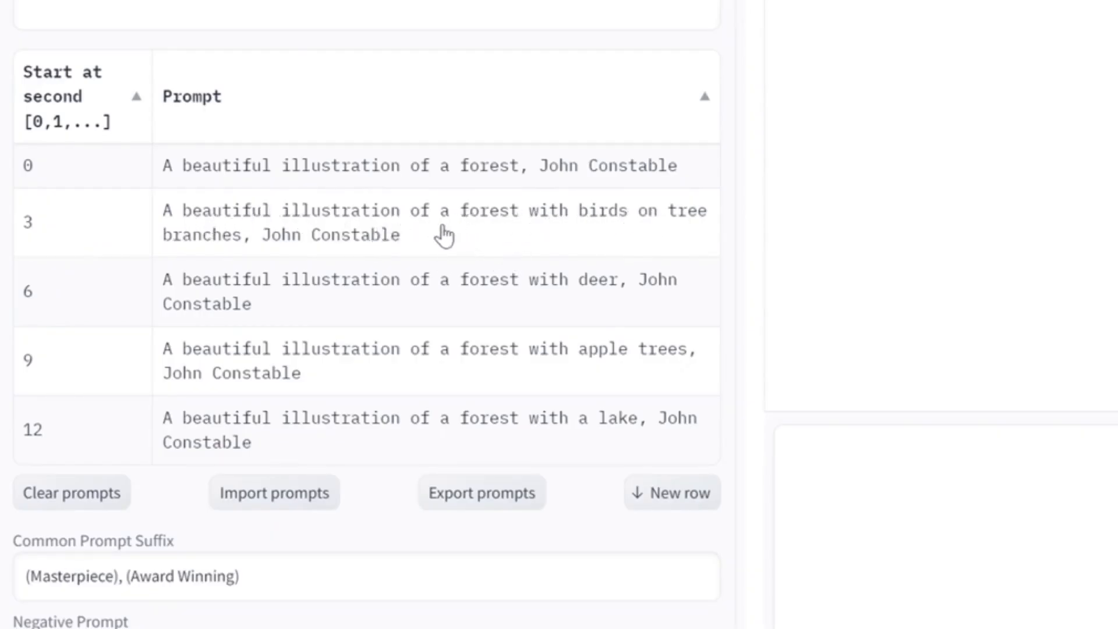
mouse_move(628, 350)
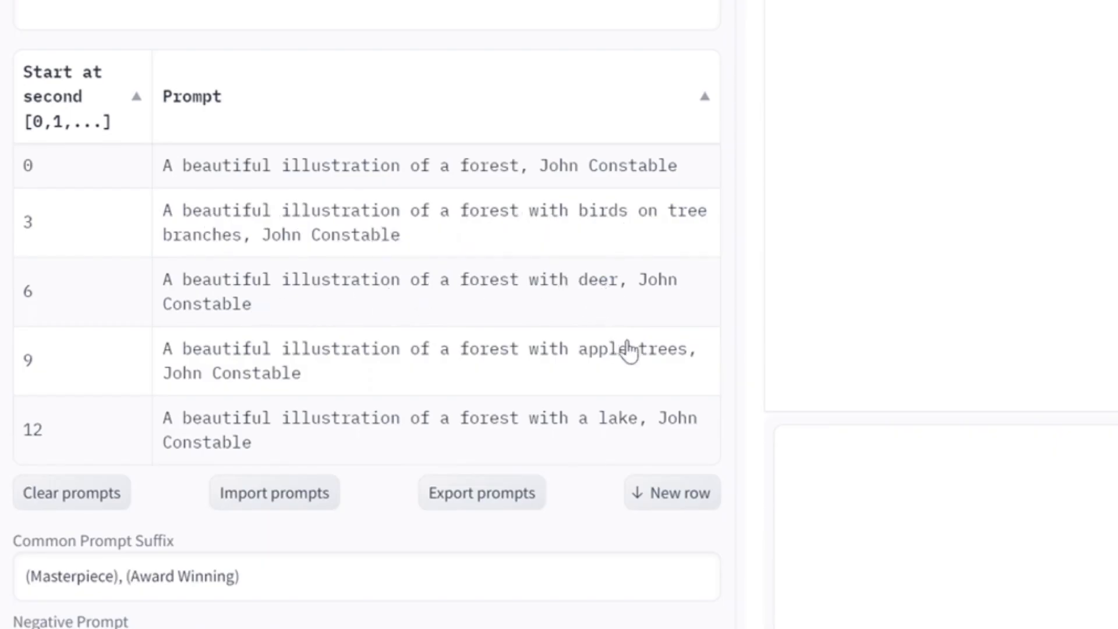
mouse_move(424, 372)
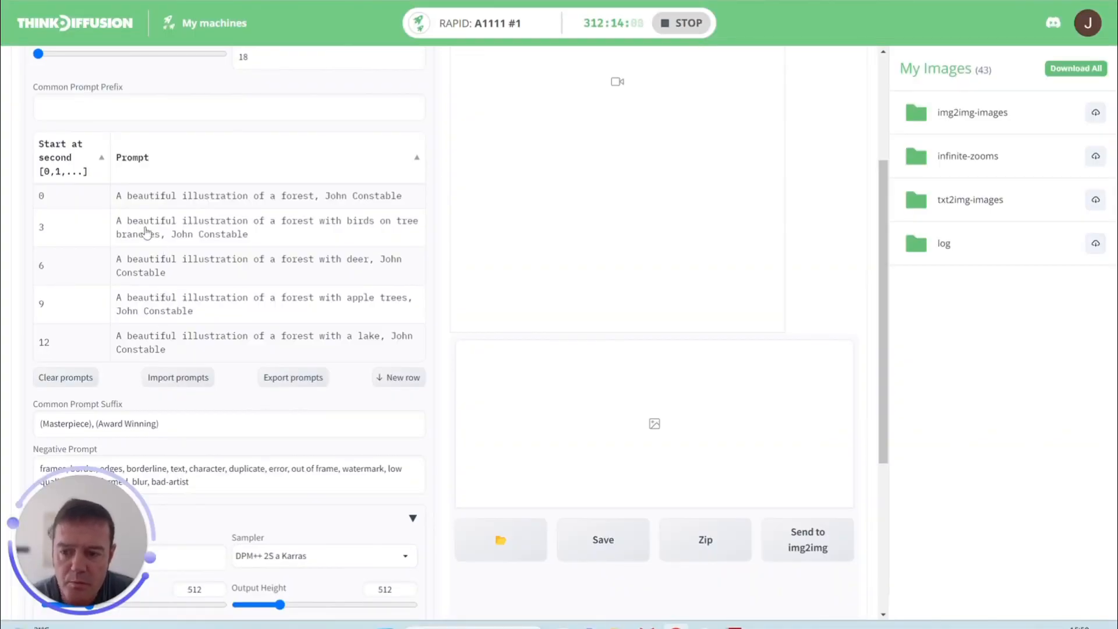
mouse_move(182, 233)
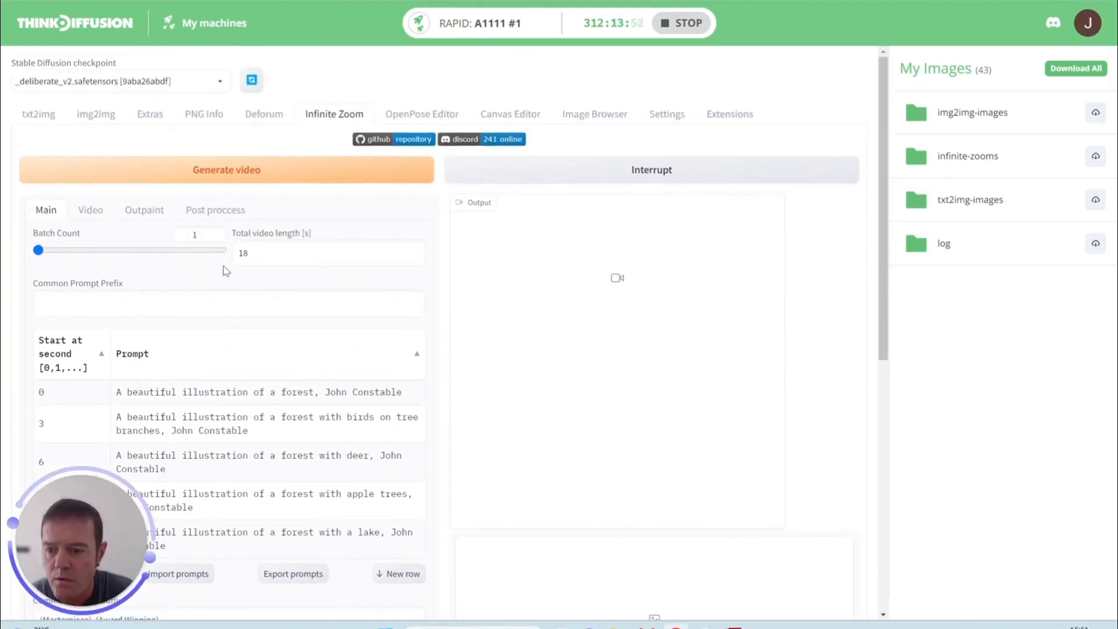
Set Zoom Speed to 1.5 in the Video tab
left_click(89, 209)
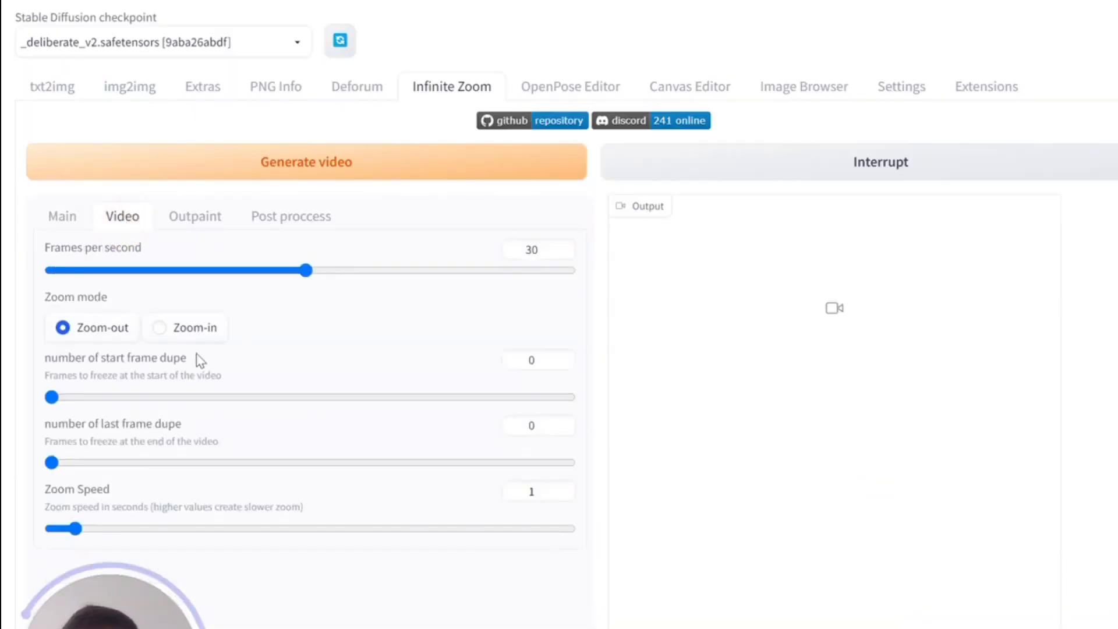
scroll("down", 3)
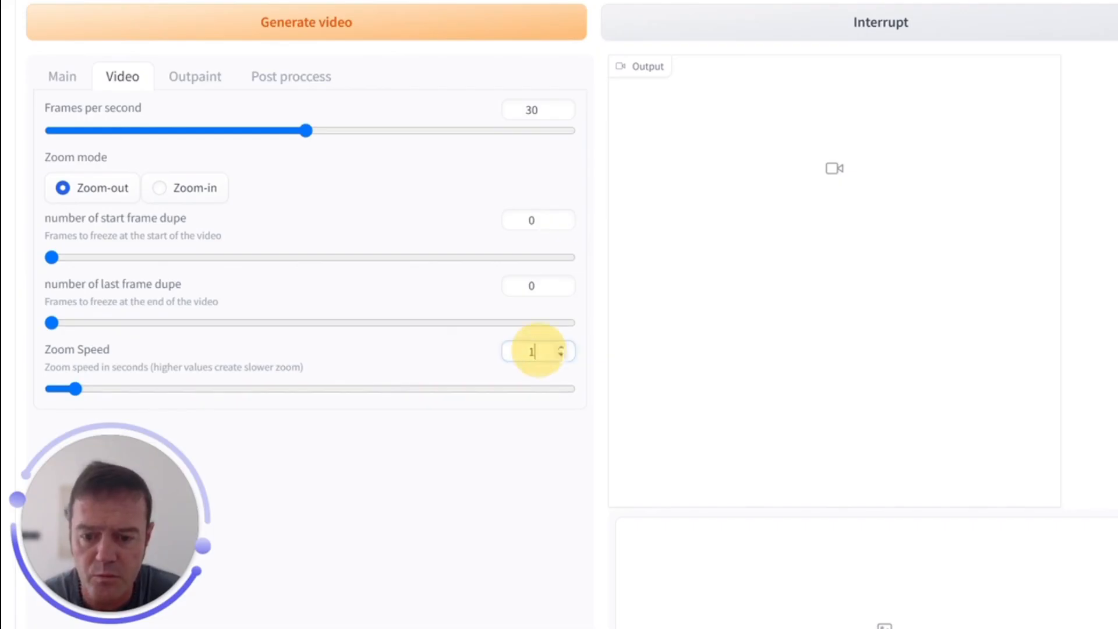
type(".5")
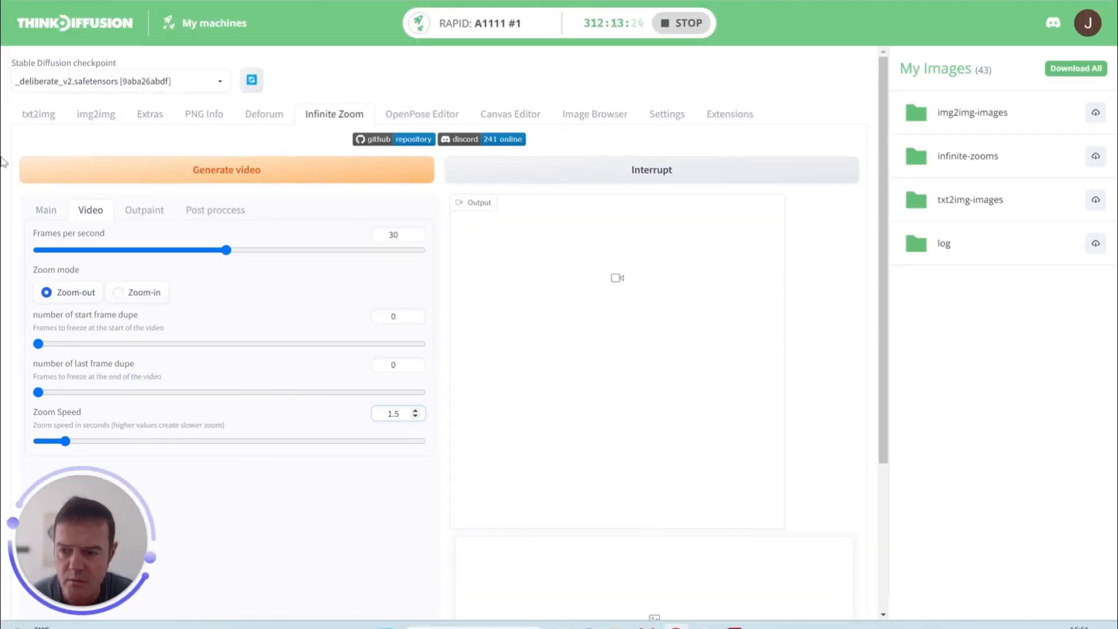
Return to the Main tab and check the total video length setting
left_click(45, 209)
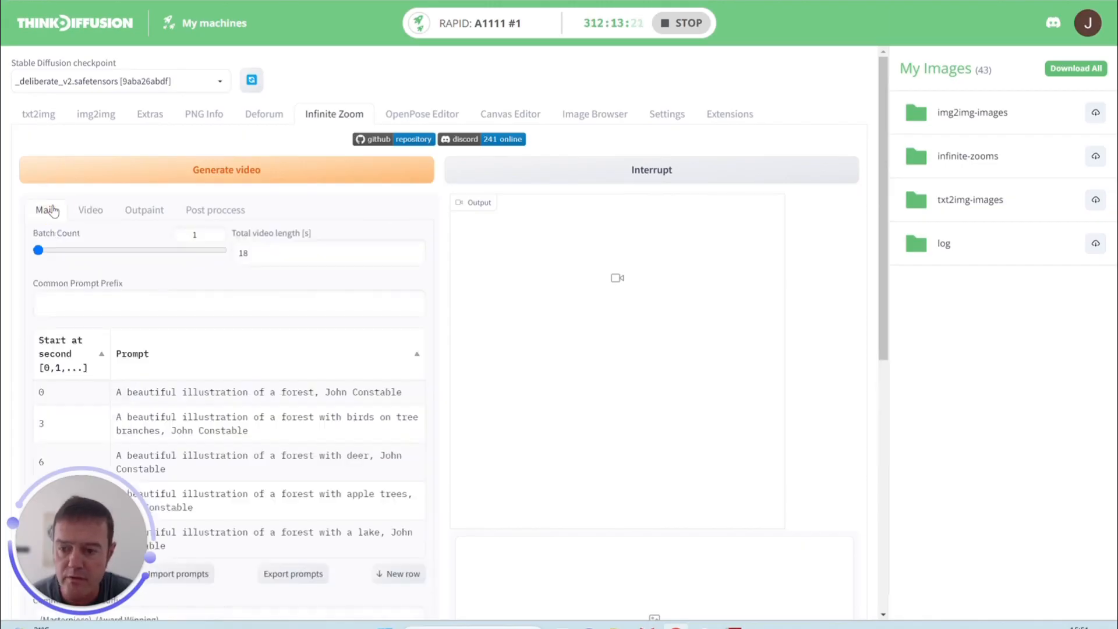
left_click(327, 252)
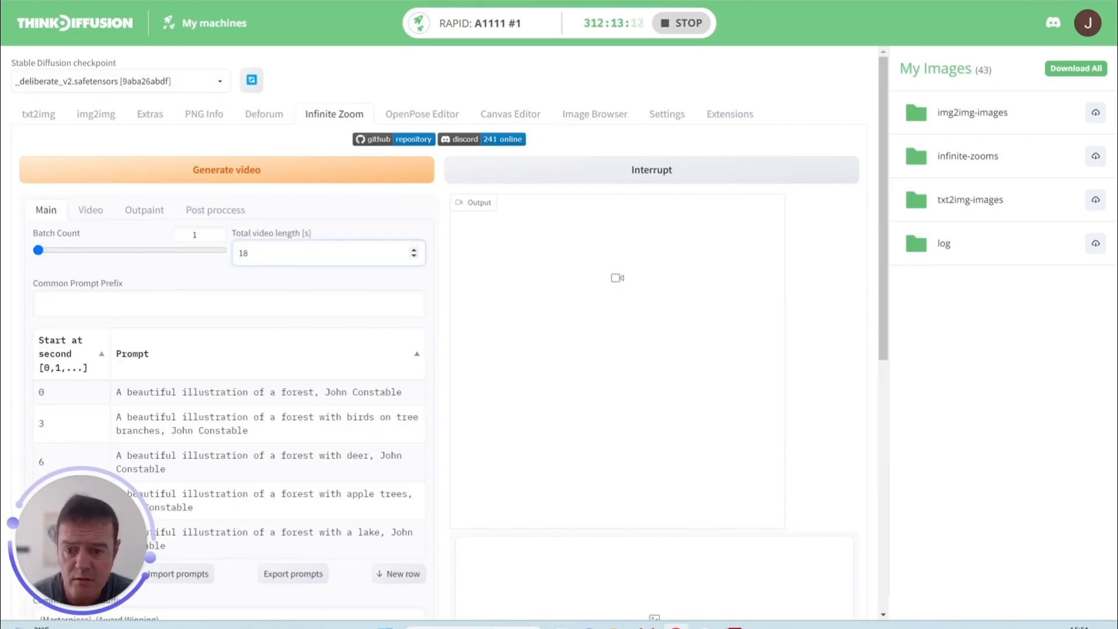
left_click(328, 253)
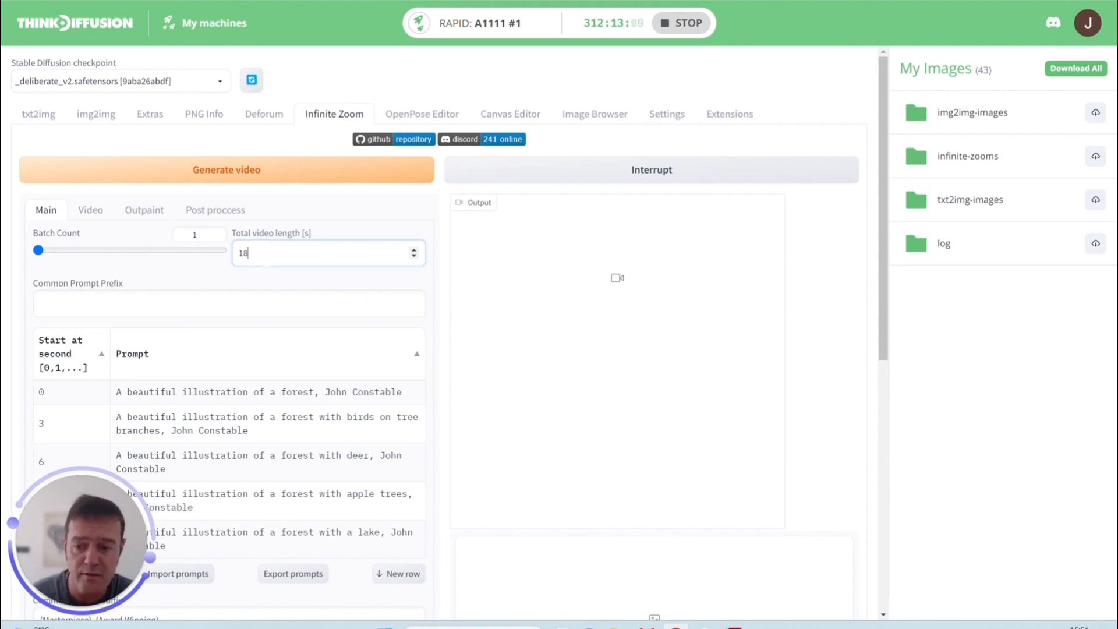
scroll("down", 3)
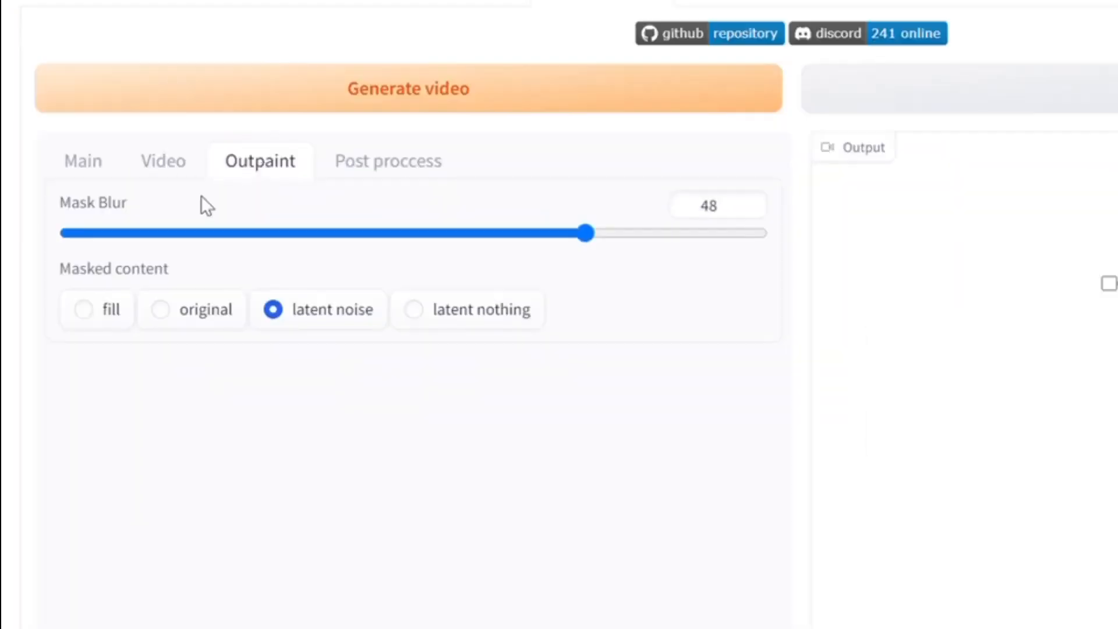
mouse_move(586, 277)
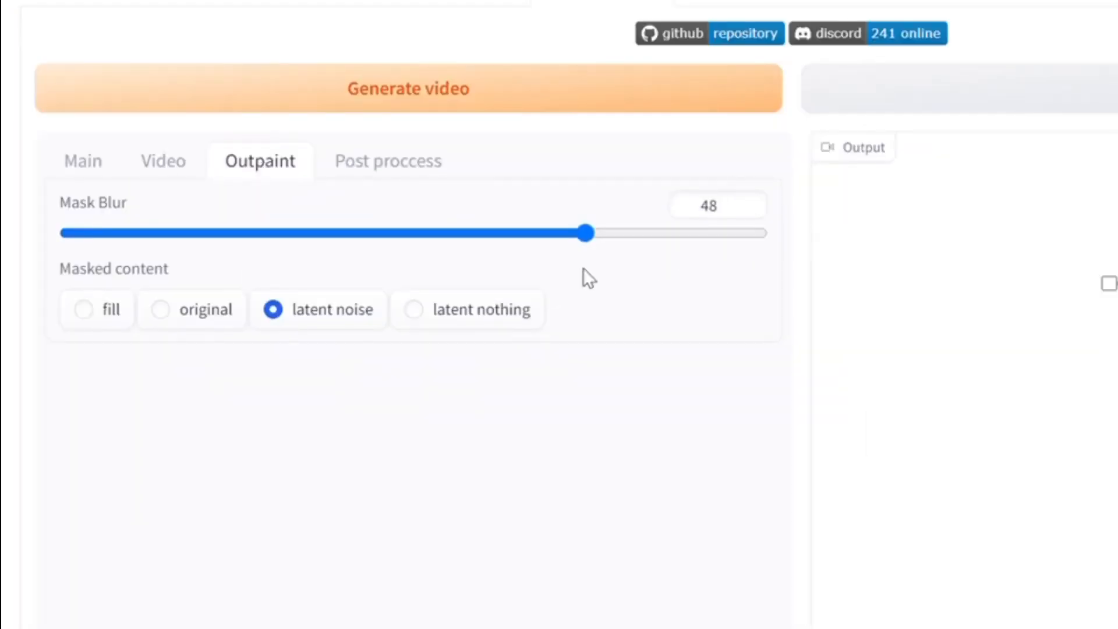
mouse_move(337, 309)
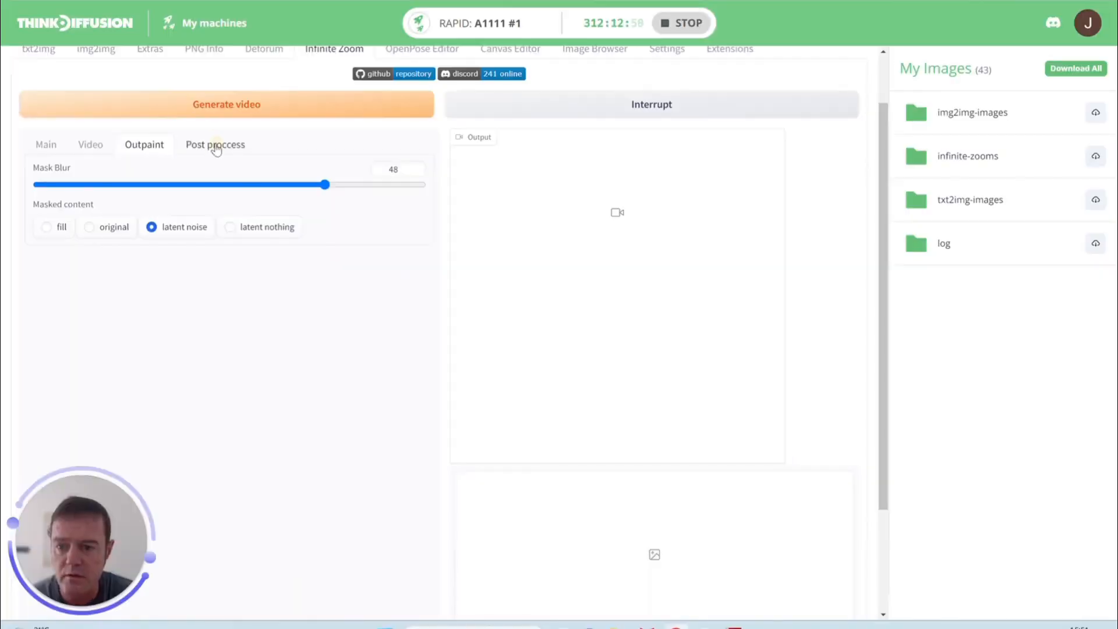
Open the Post process upscale options for the zoom video
left_click(214, 143)
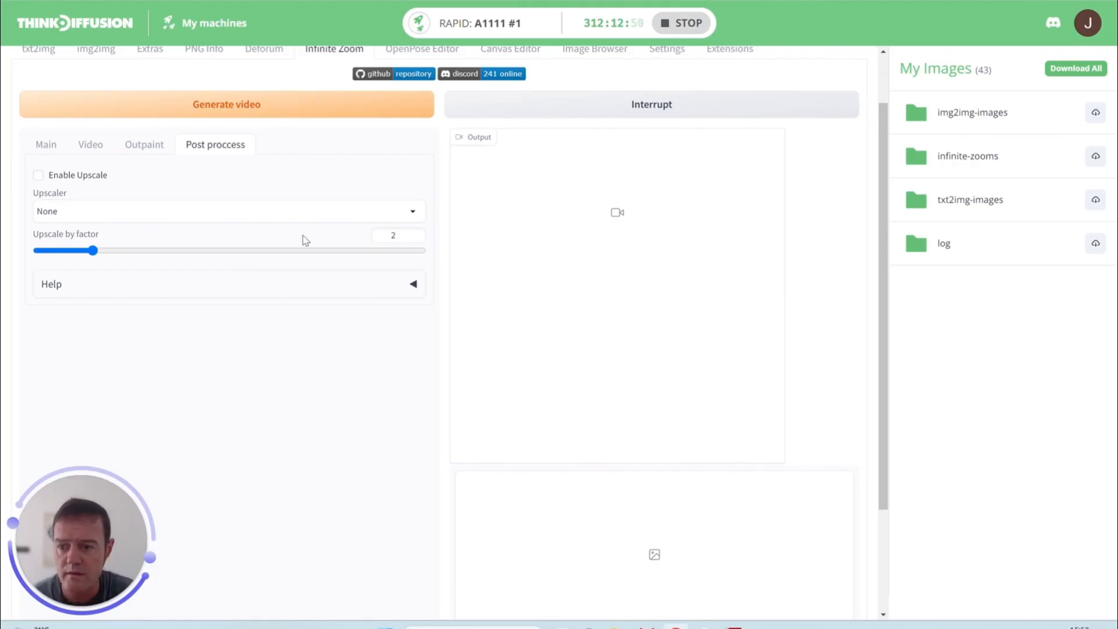
left_click(45, 144)
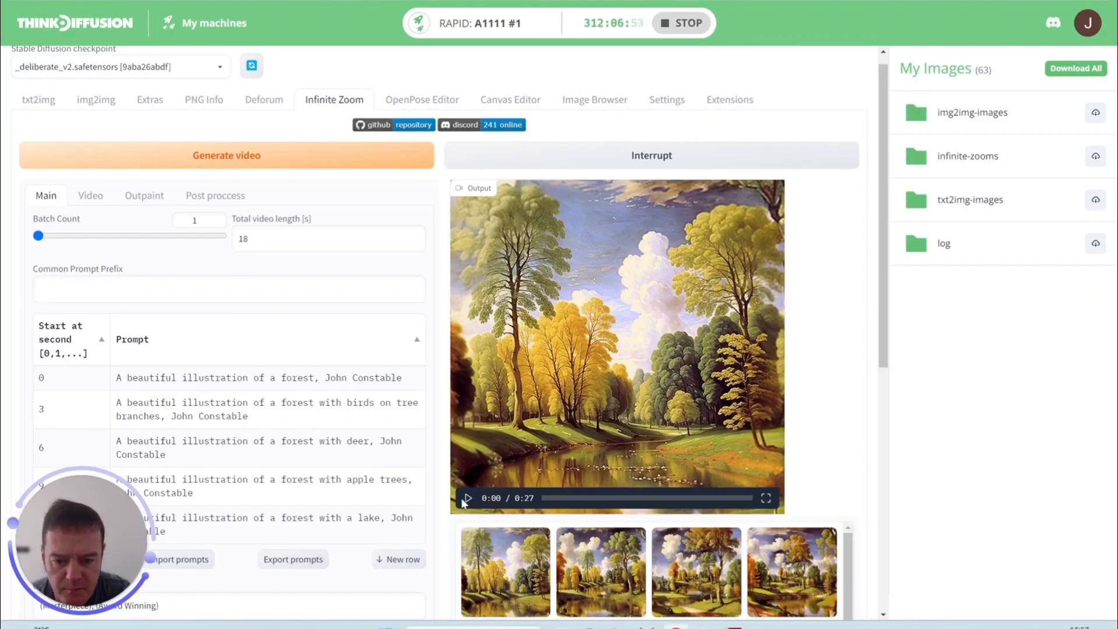
Play the generated 27-second forest zoom video through to 0:27
left_click(467, 497)
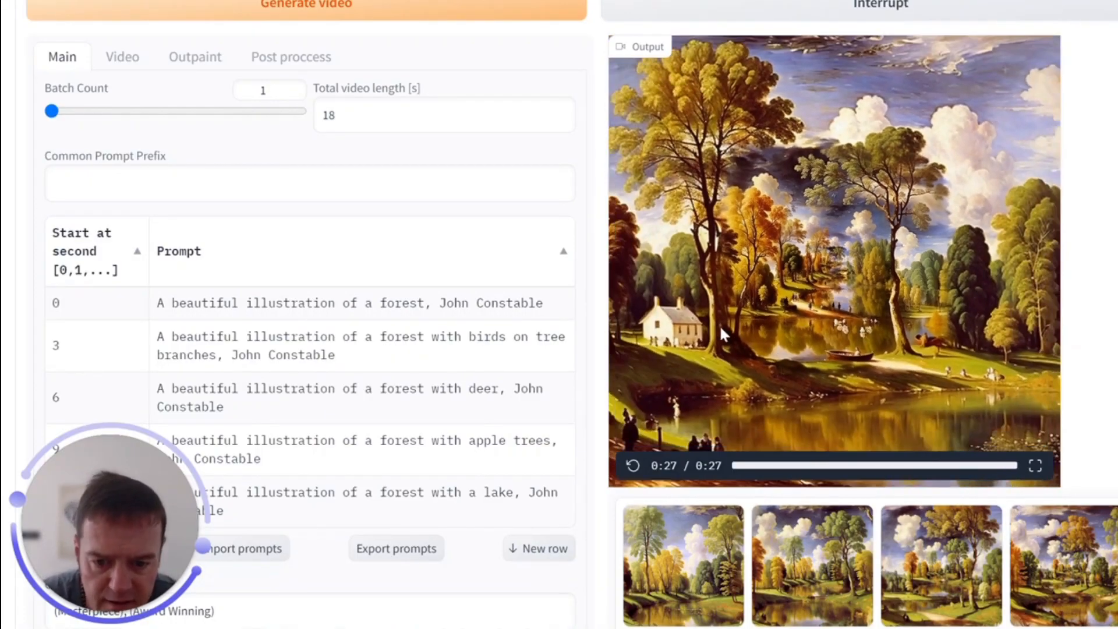
mouse_move(916, 325)
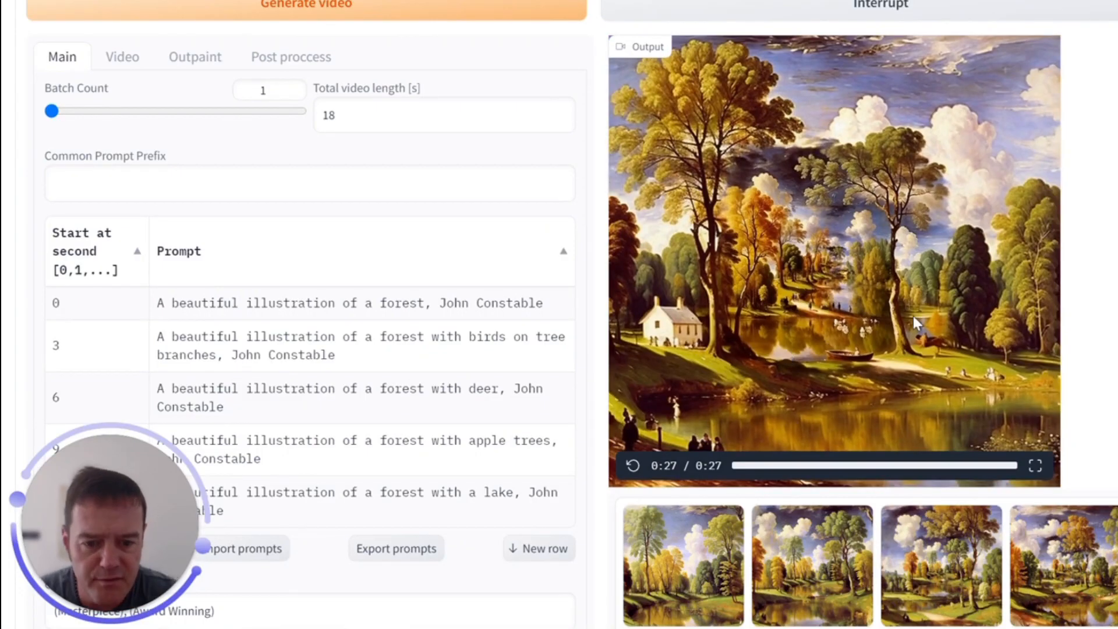